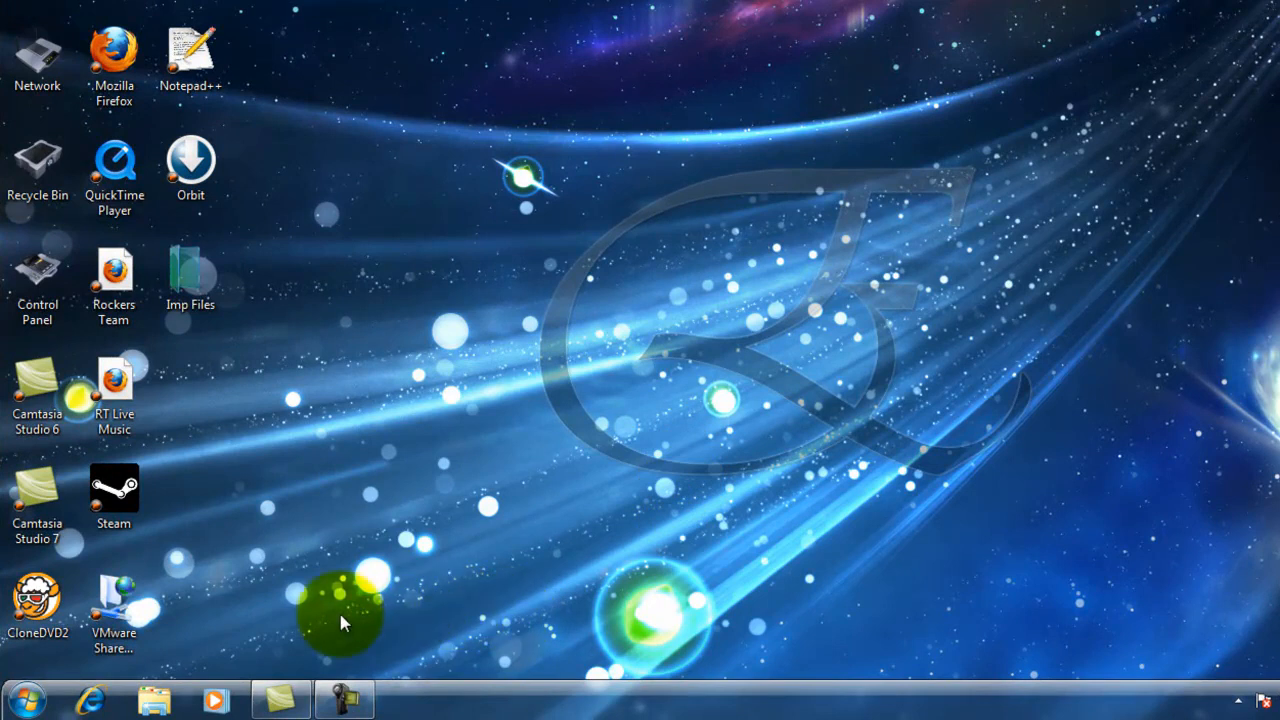
mouse_move(595, 515)
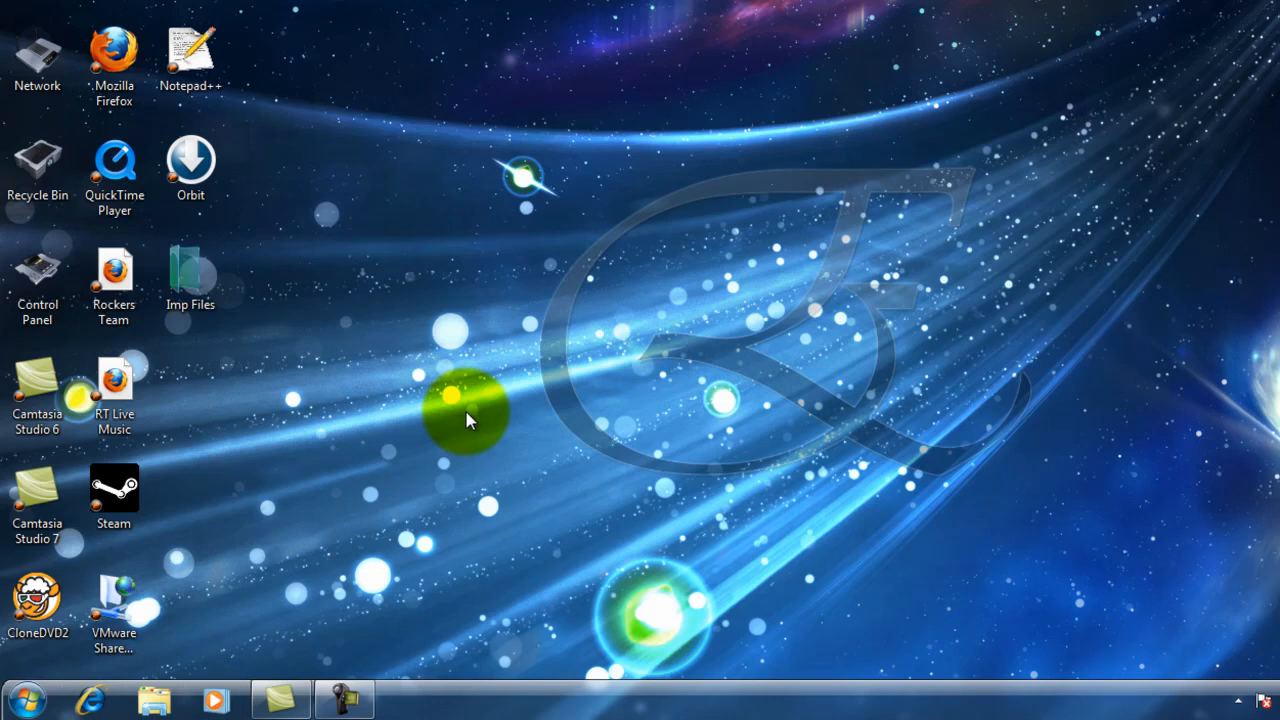
mouse_move(115, 683)
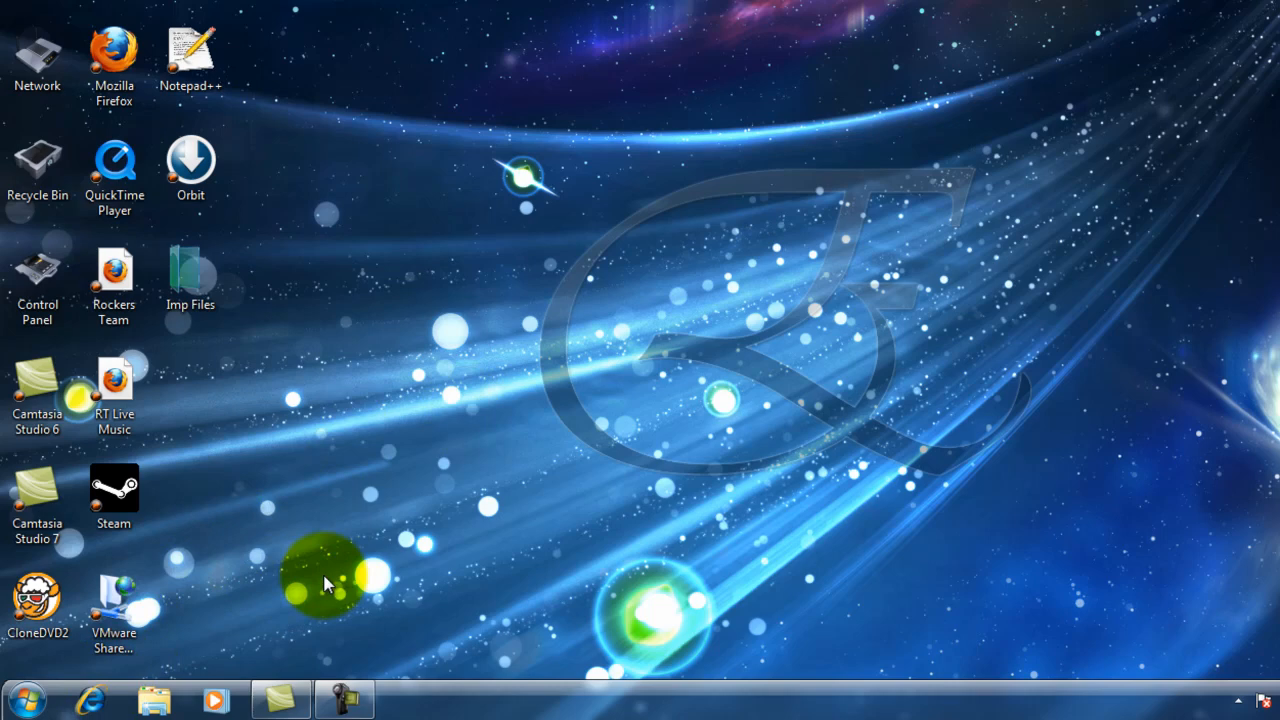
Pin the Mozilla Firefox desktop shortcut to the Windows 7 taskbar.
click(90, 699)
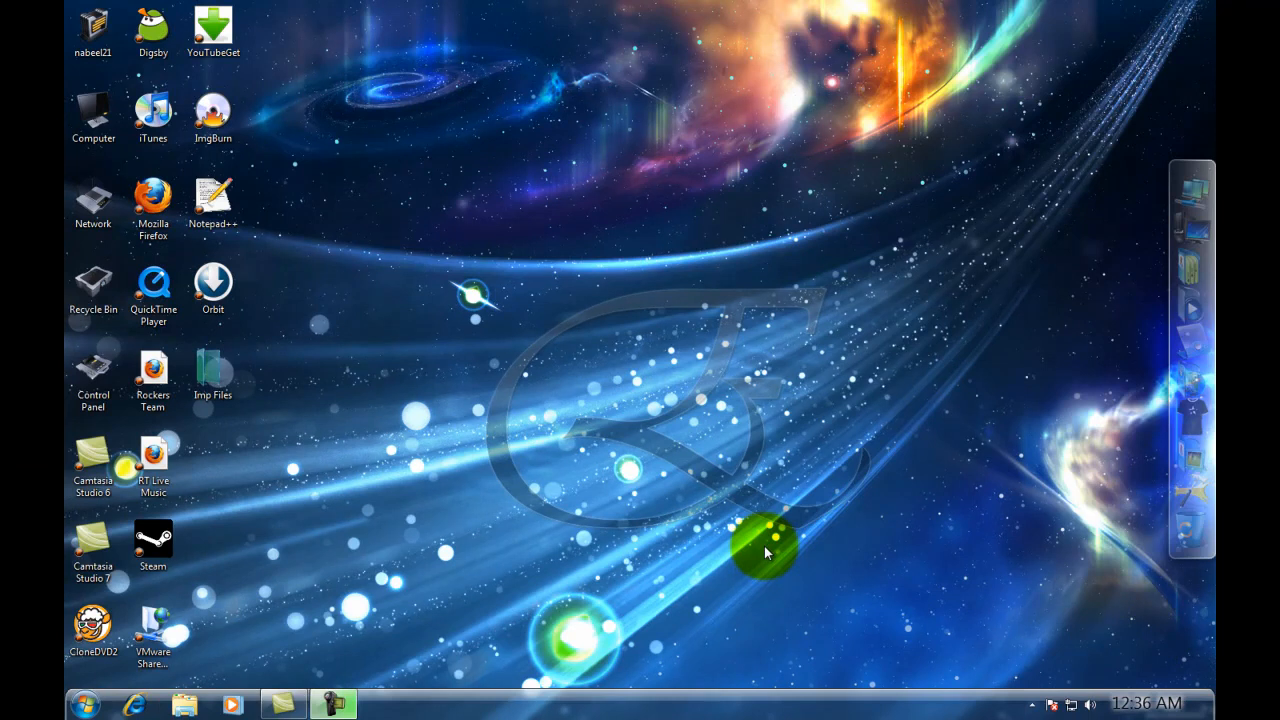
mouse_move(340, 210)
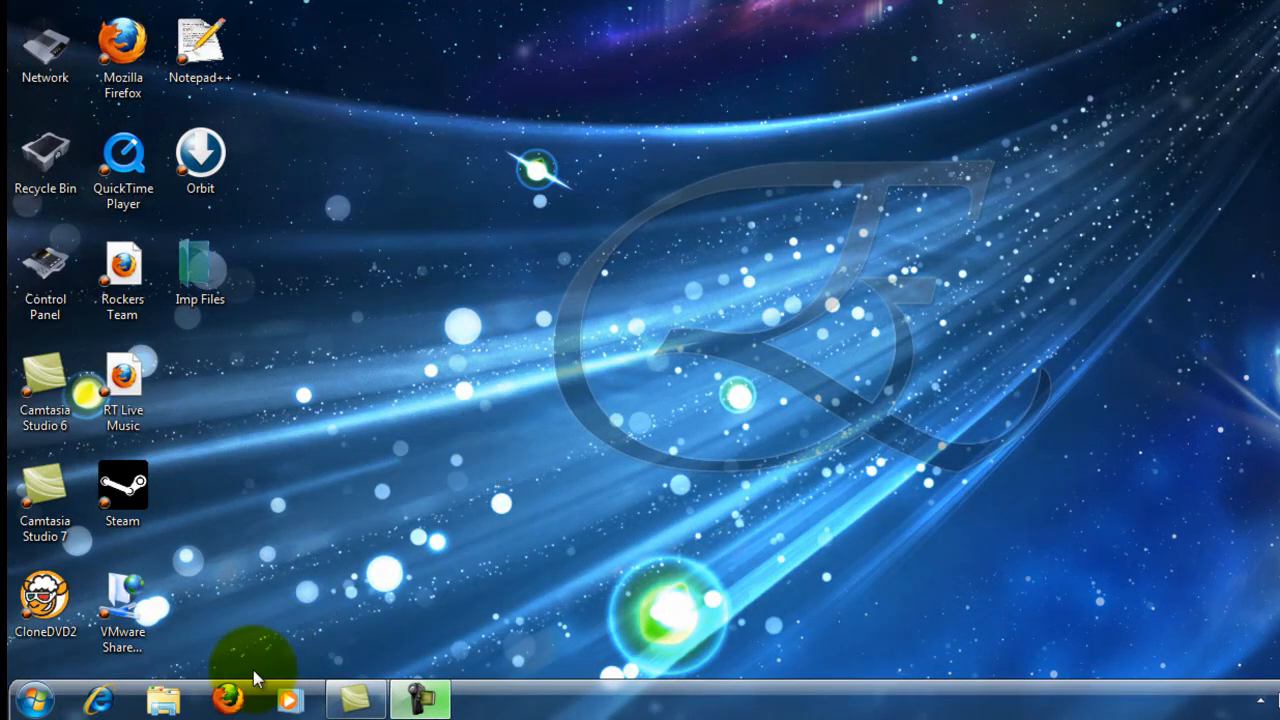
mouse_move(232, 697)
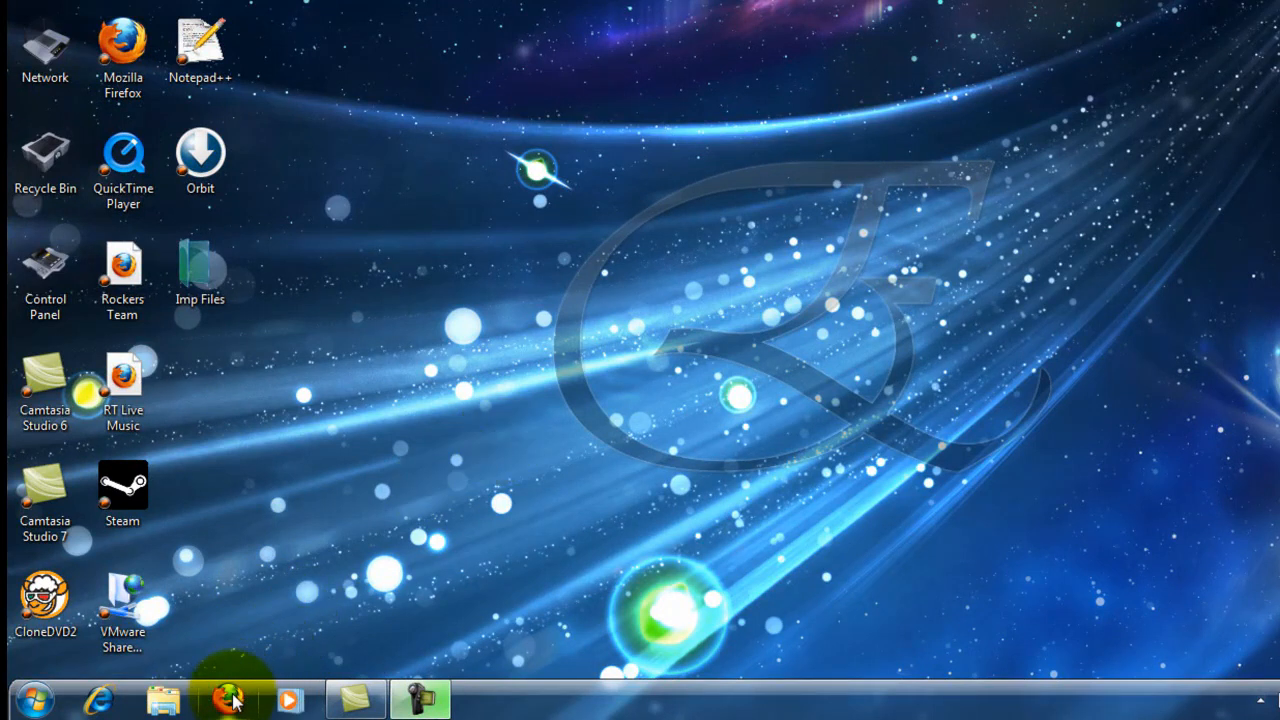
mouse_move(230, 697)
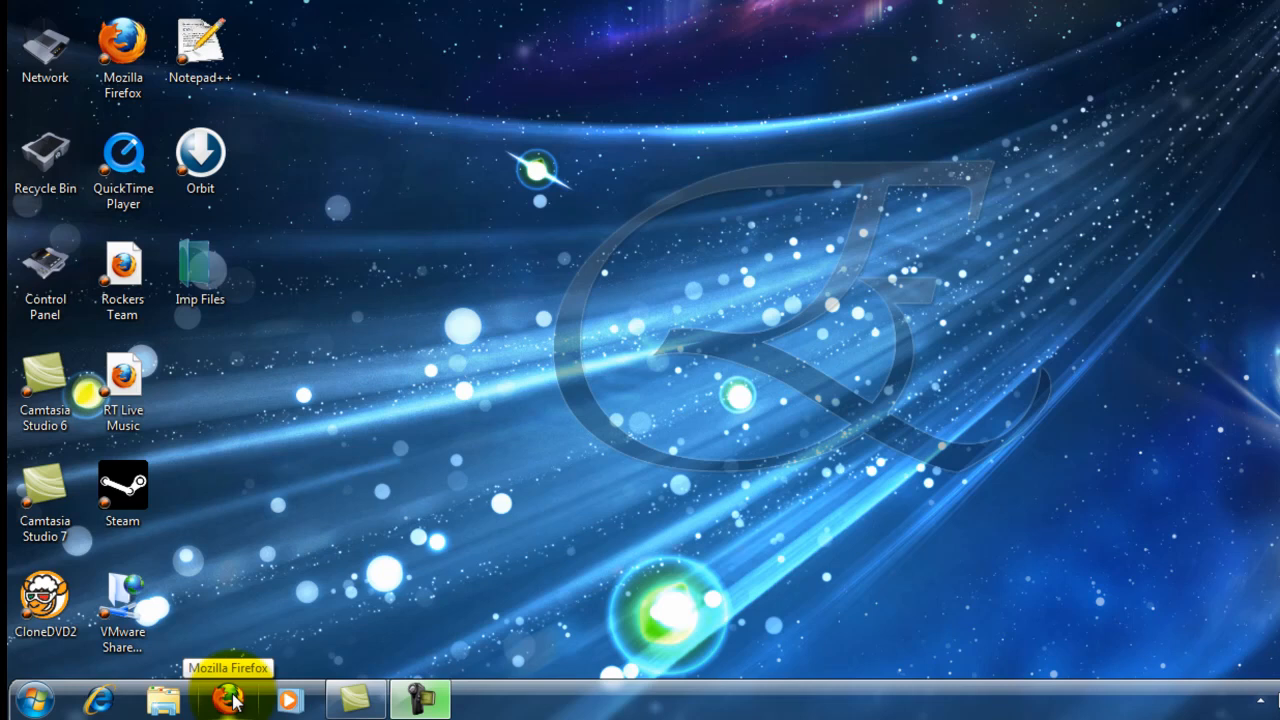
Bring up the pinned Firefox icon's jump list showing 'Unpin this program from taskbar'.
right_click(232, 697)
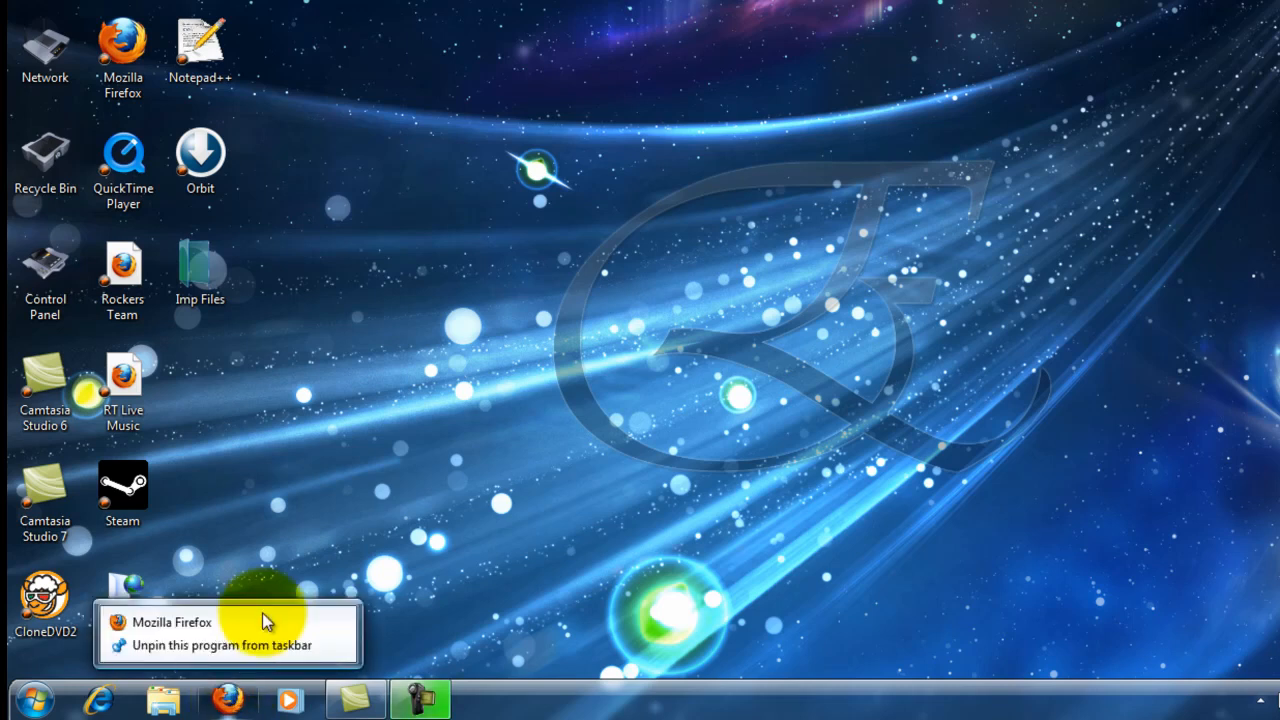
mouse_move(190, 632)
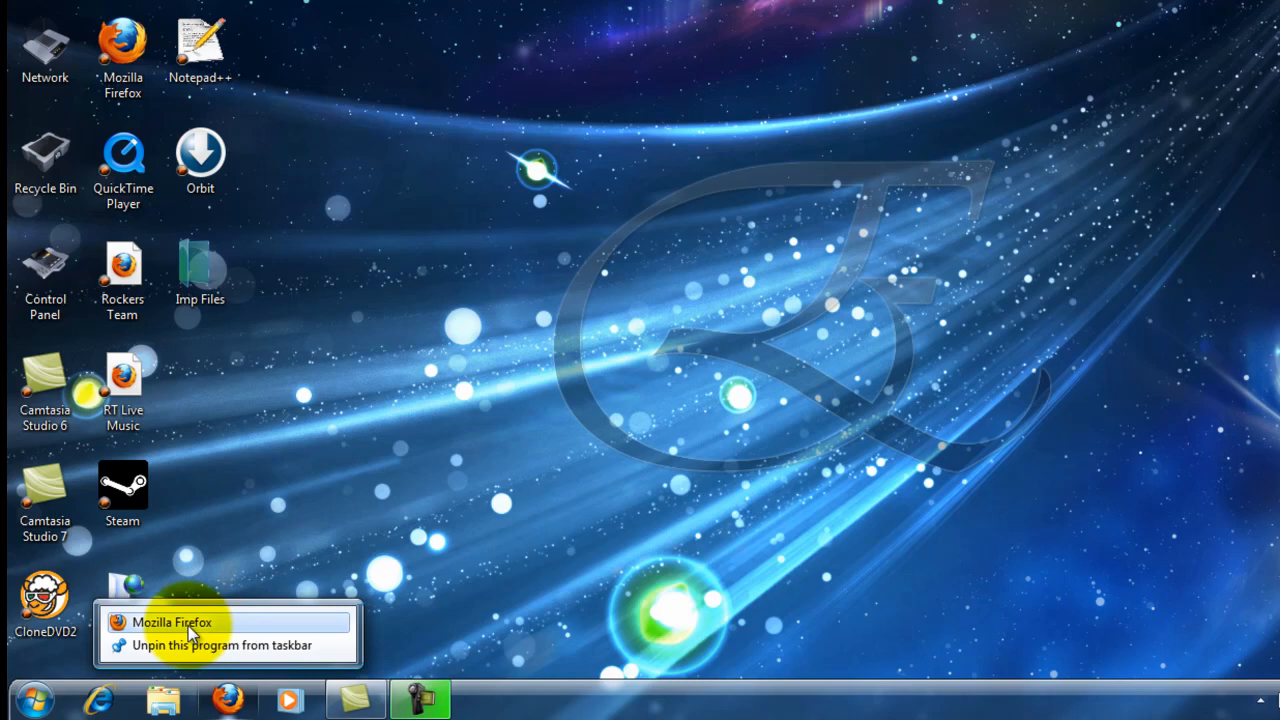
mouse_move(195, 645)
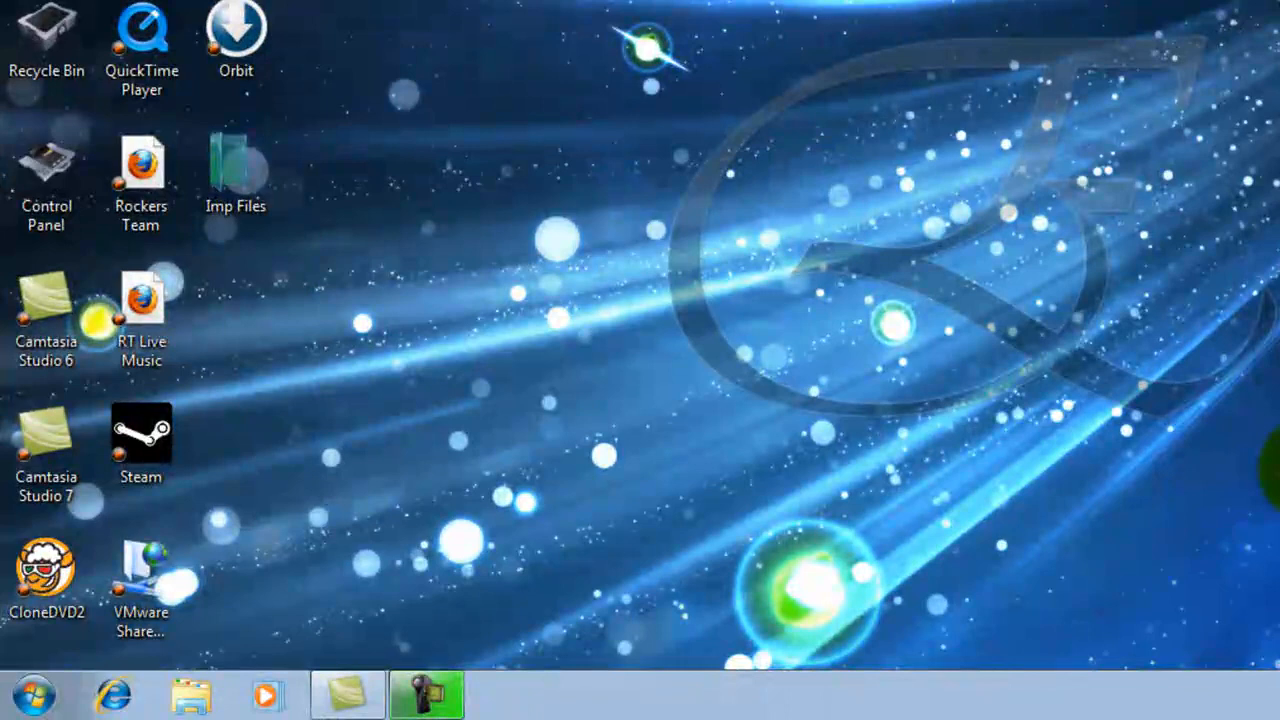
mouse_move(513, 523)
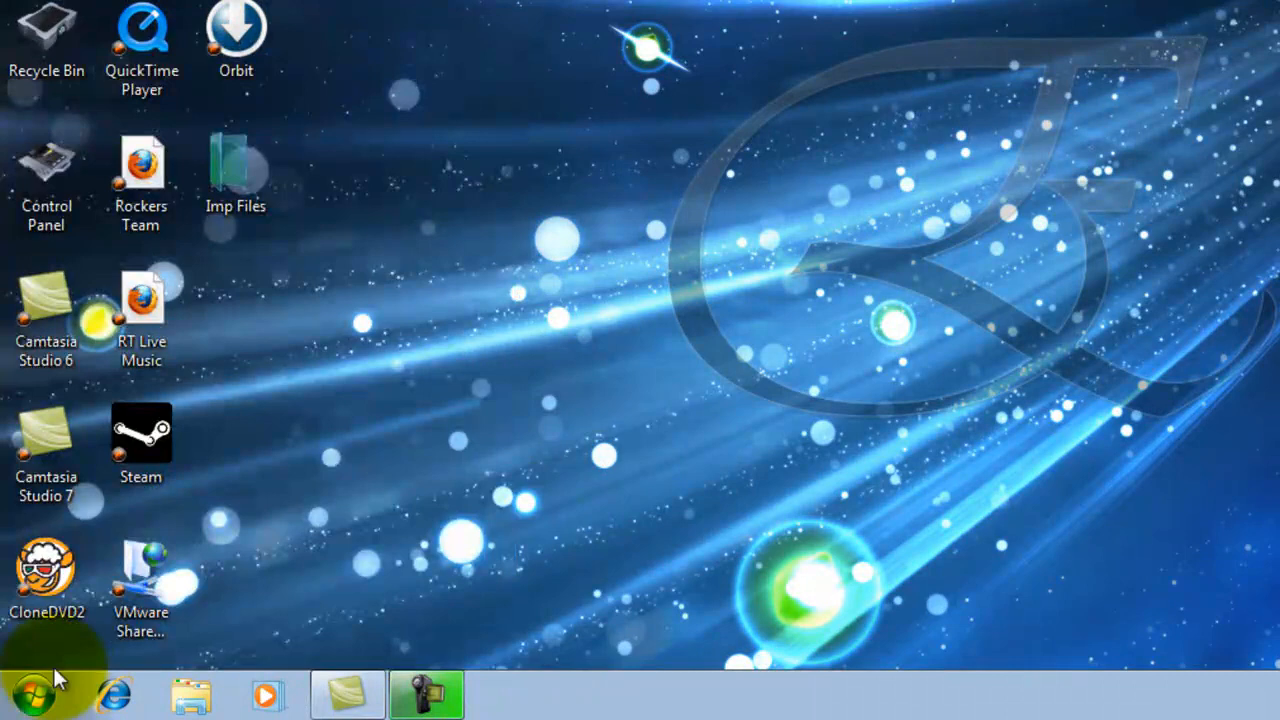
Launch Problem Steps Recorder by searching for psr from the Start menu.
click(40, 693)
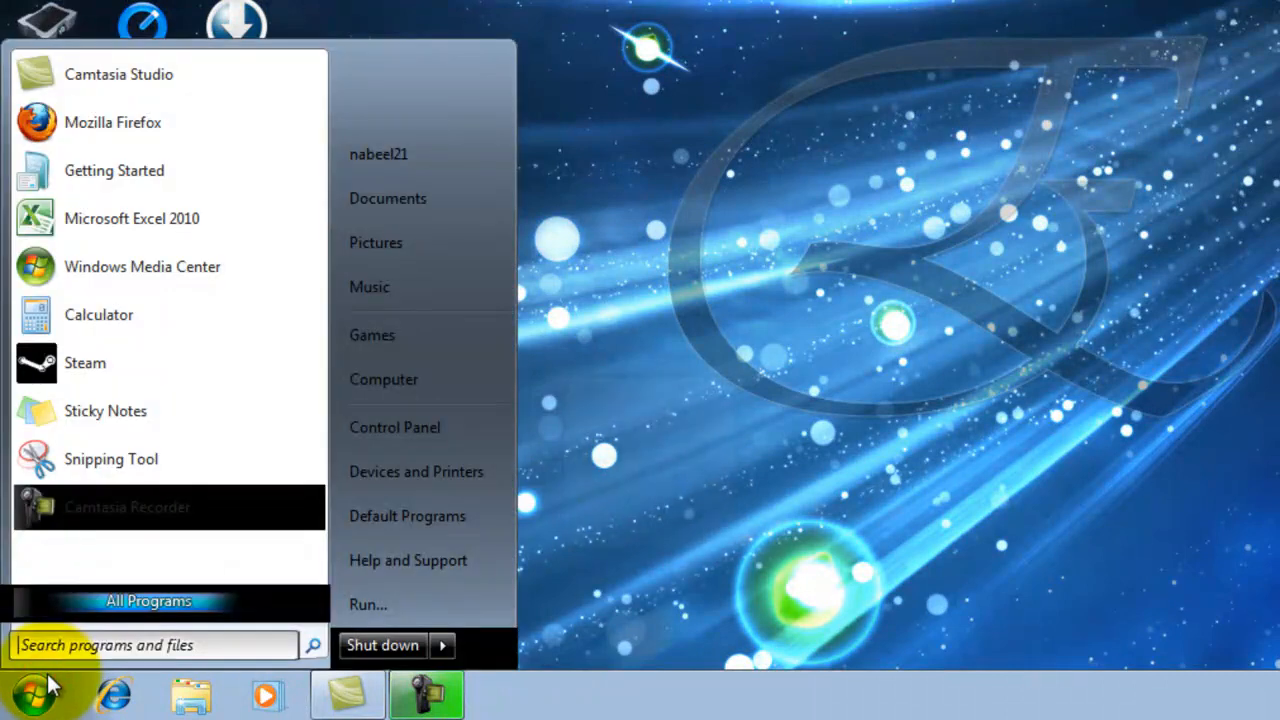
click(30, 693)
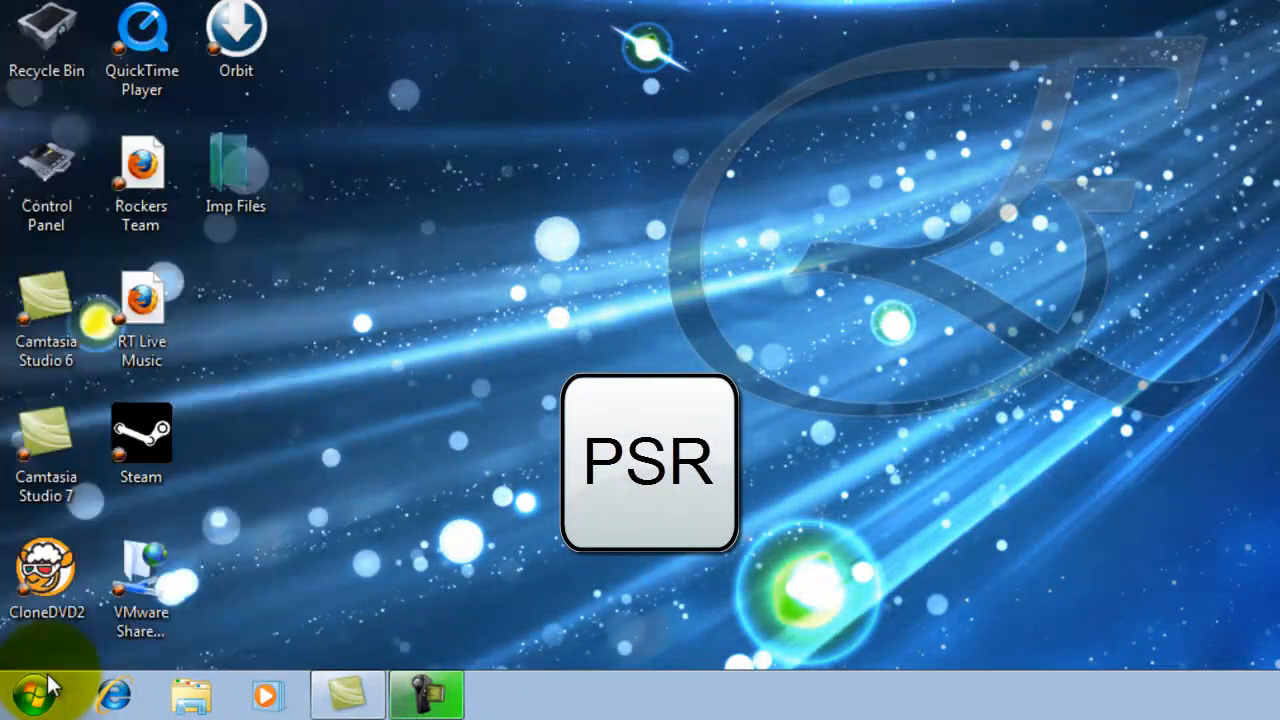
click(648, 461)
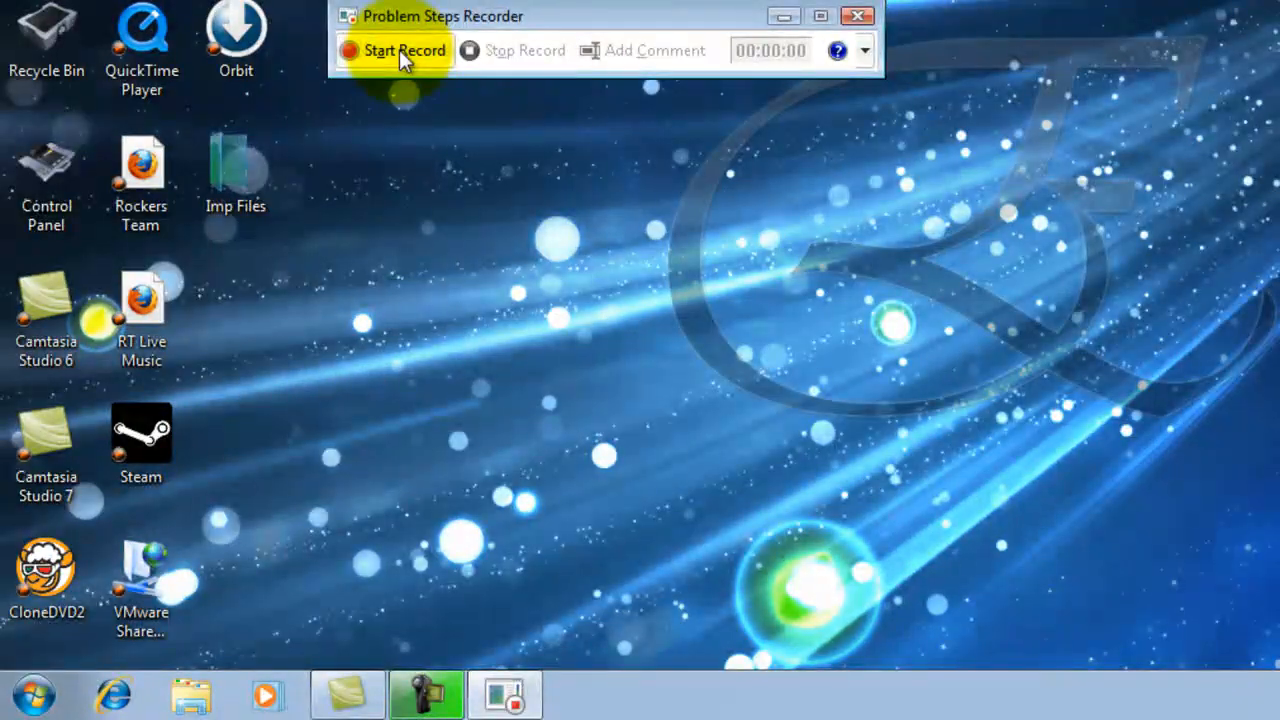
Start recording, then browse Explorer into Local Disk (C:) and the tmpDownload folder.
click(402, 50)
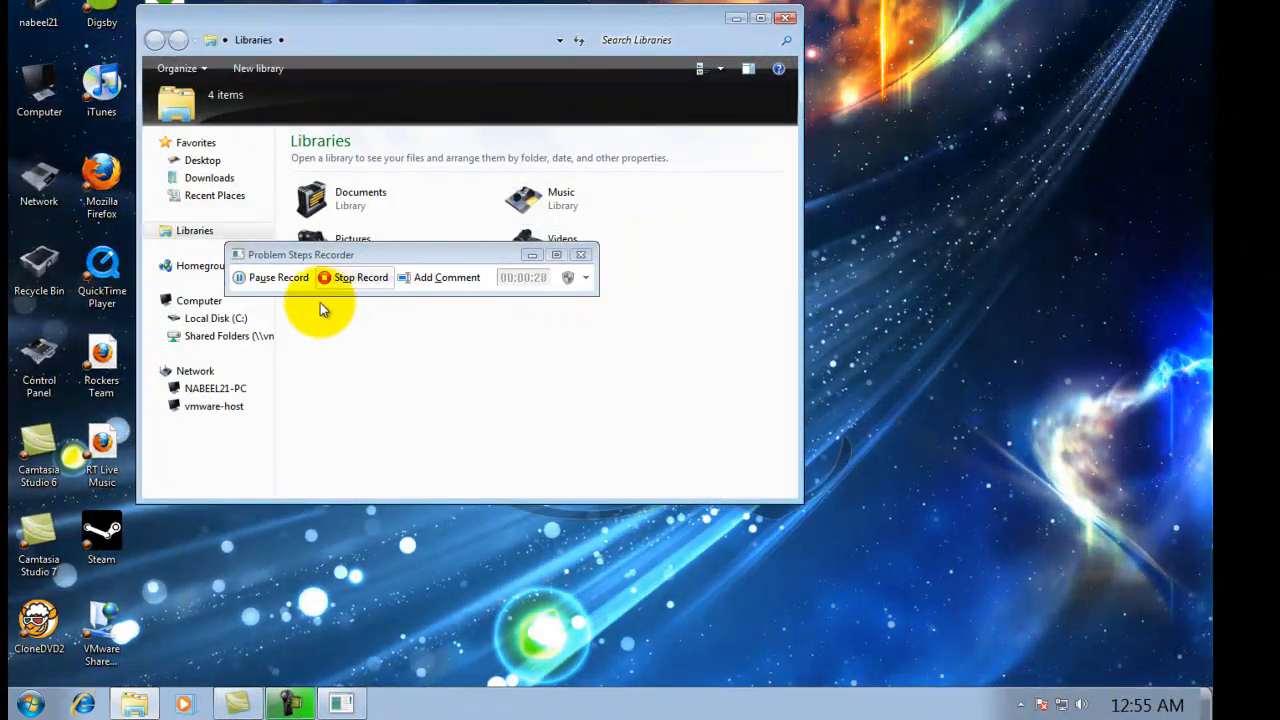
click(215, 318)
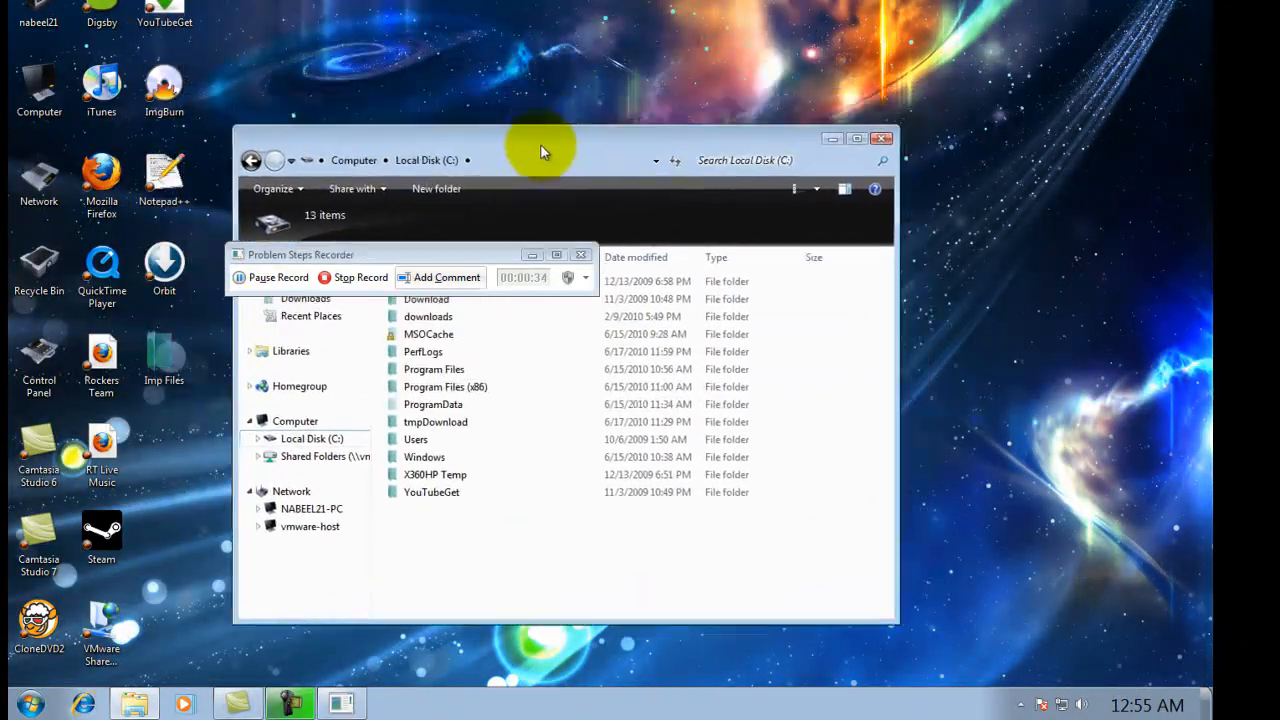
double_click(435, 421)
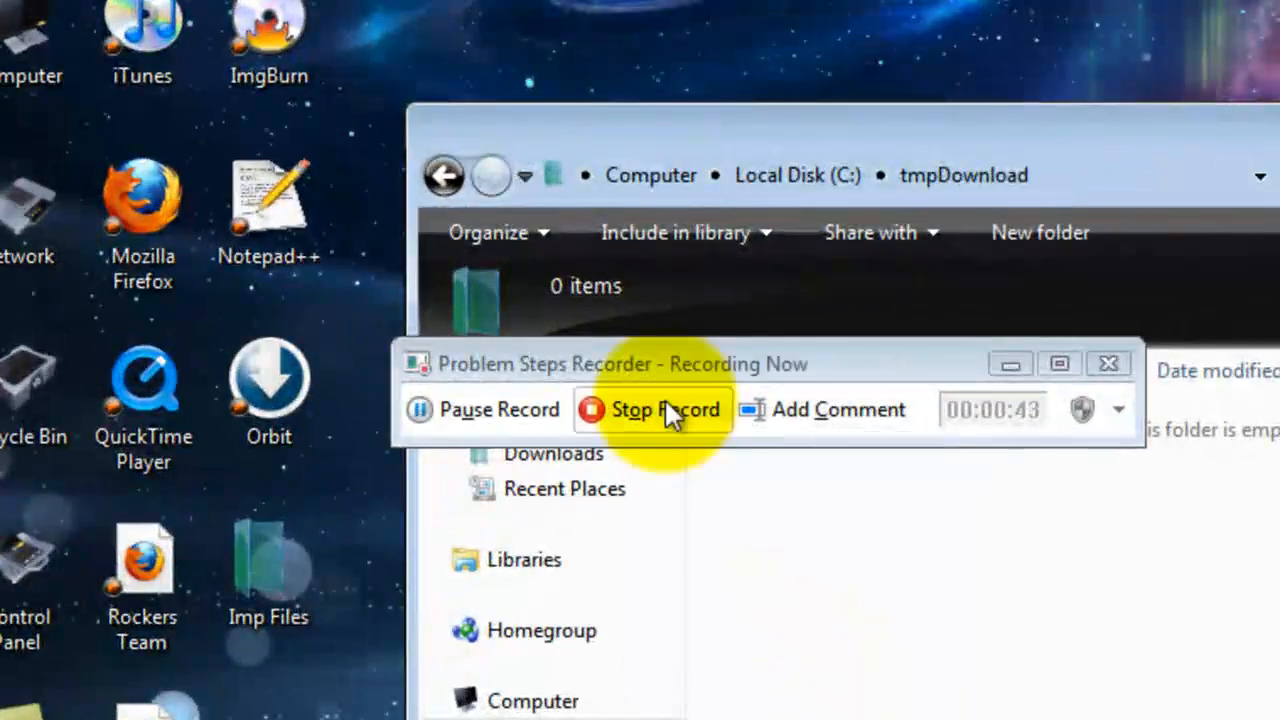
Stop the recording and save it as psr.zip in C:\tmpDownload.
click(651, 409)
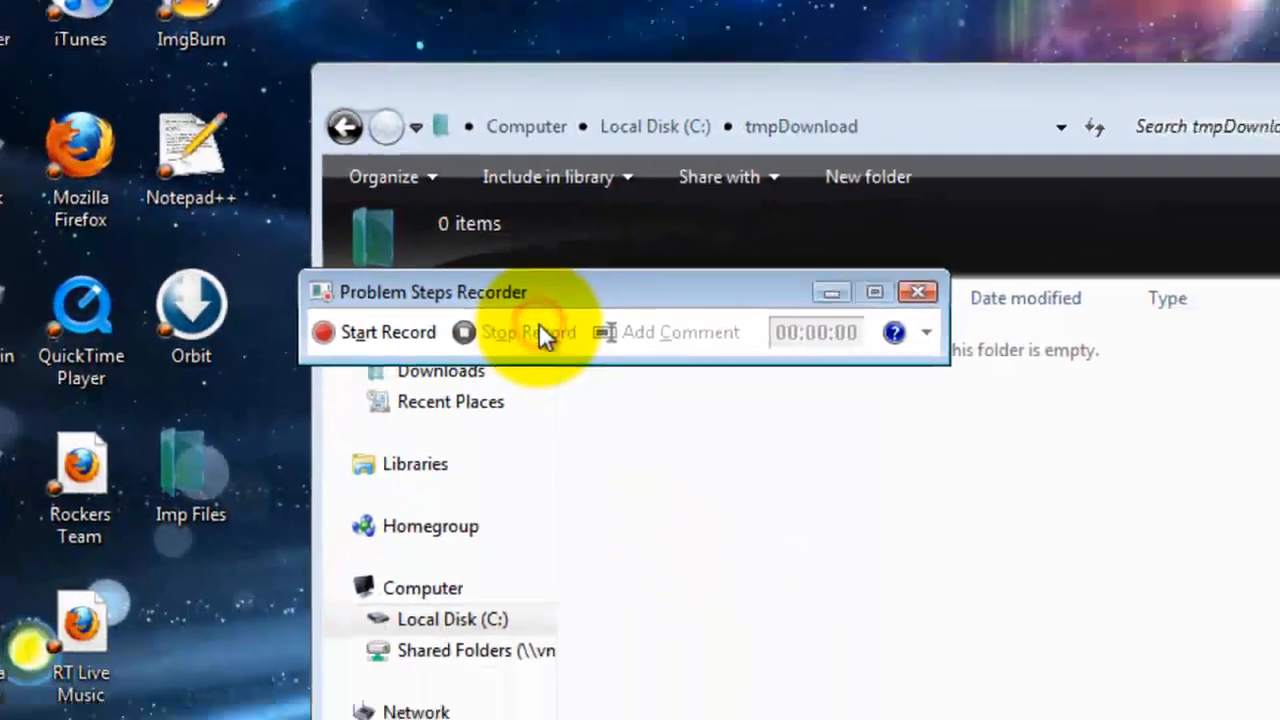
click(528, 332)
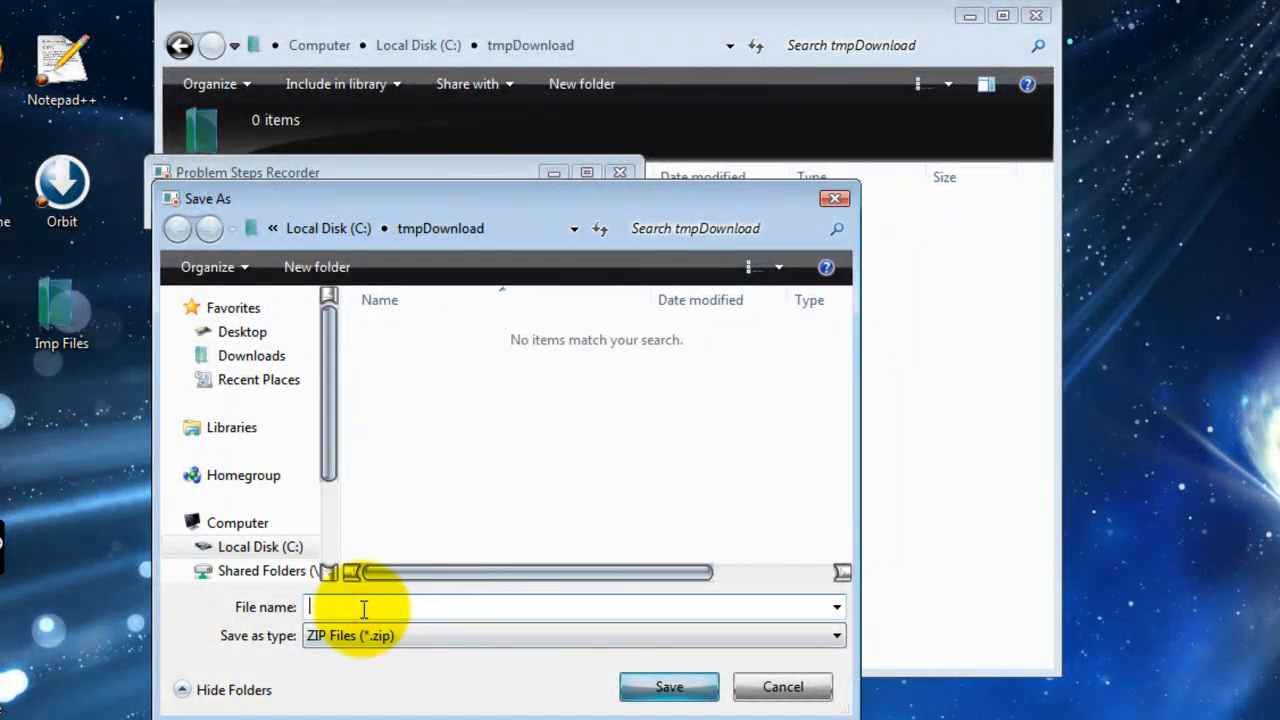
click(260, 546)
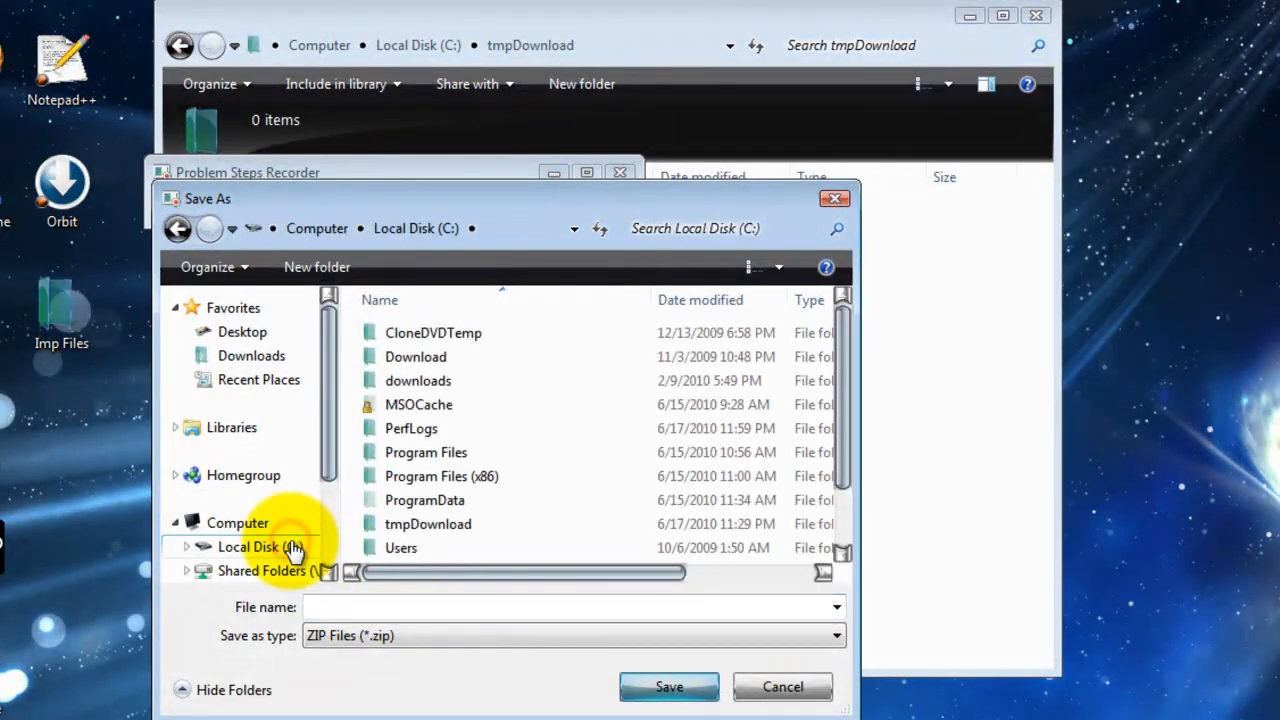
double_click(428, 523)
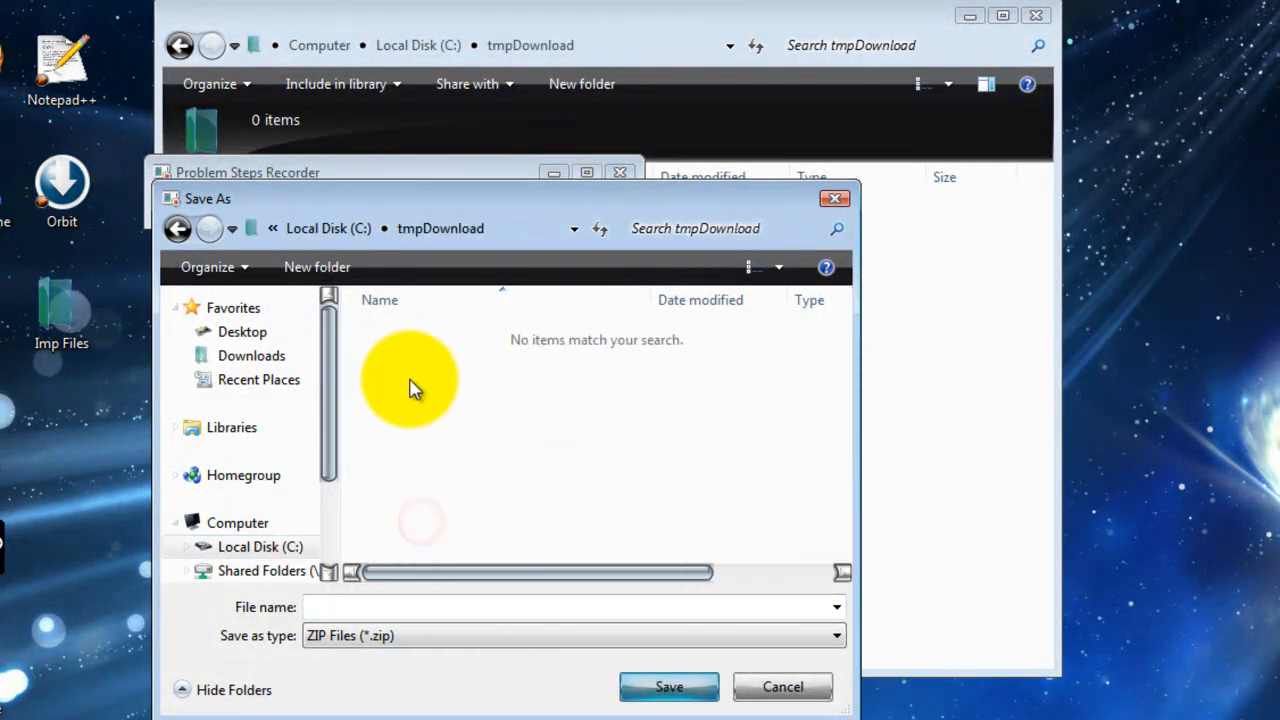
click(570, 607)
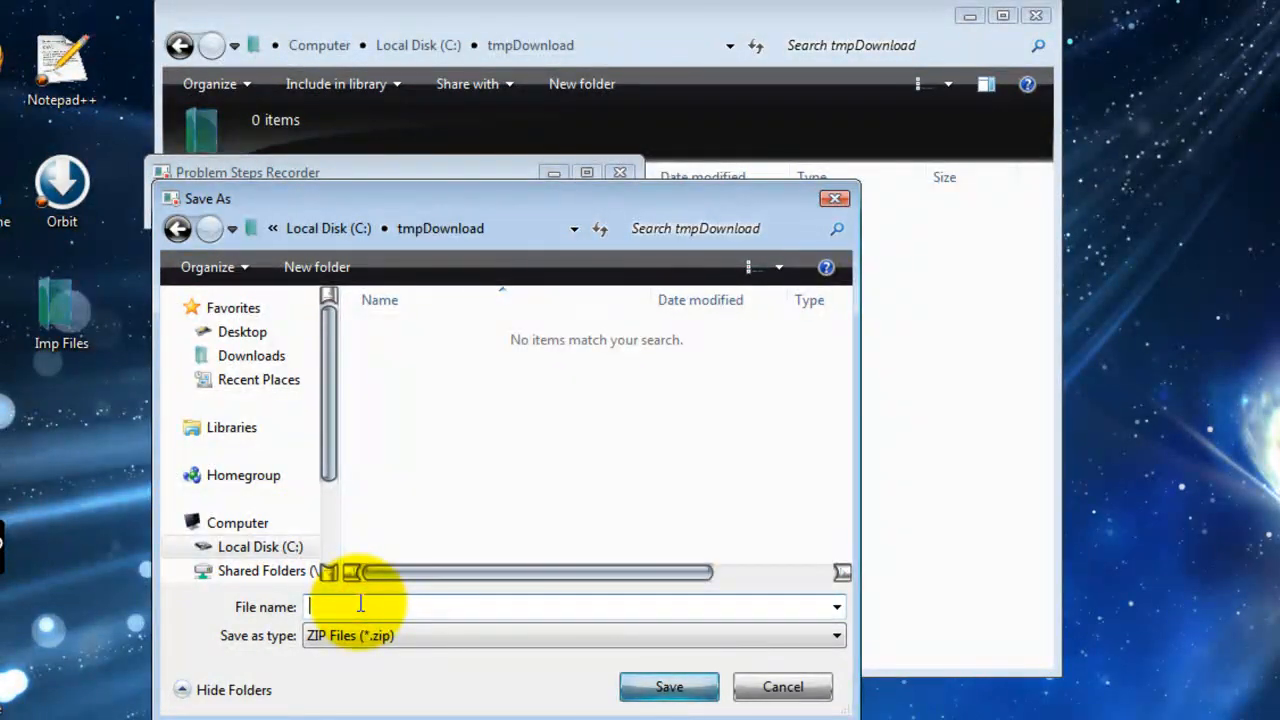
text(psr)
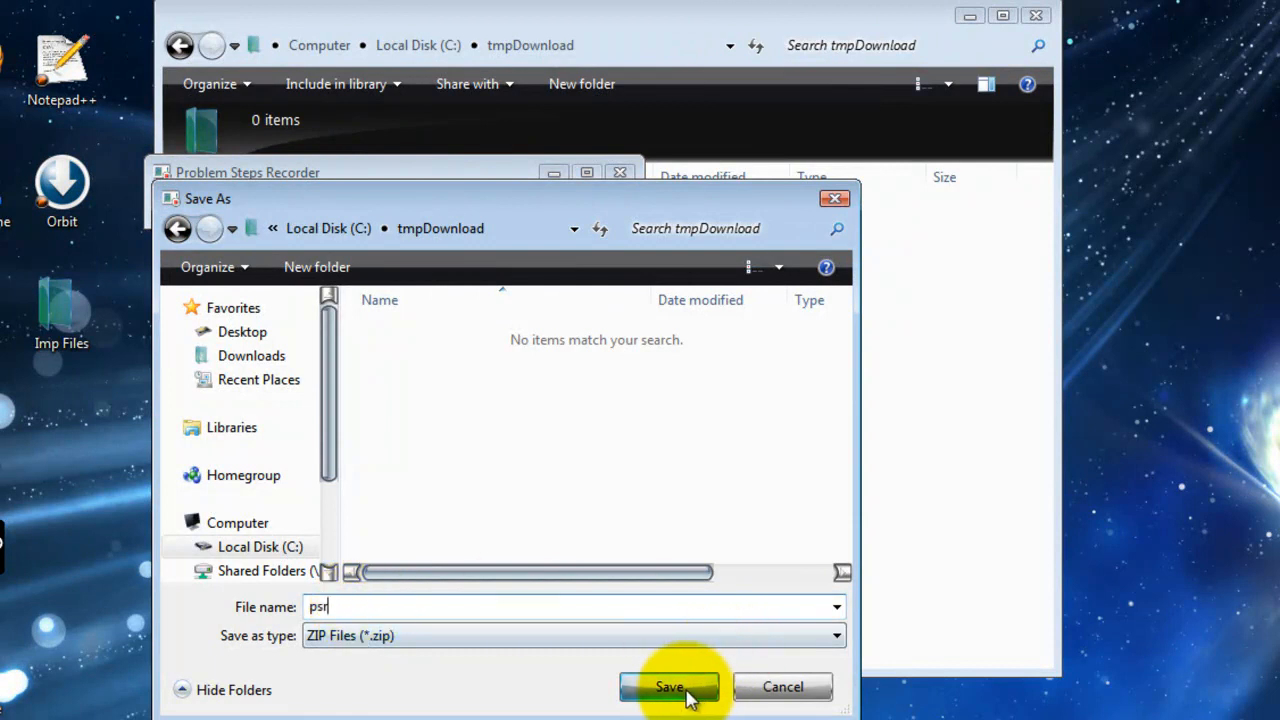
click(668, 687)
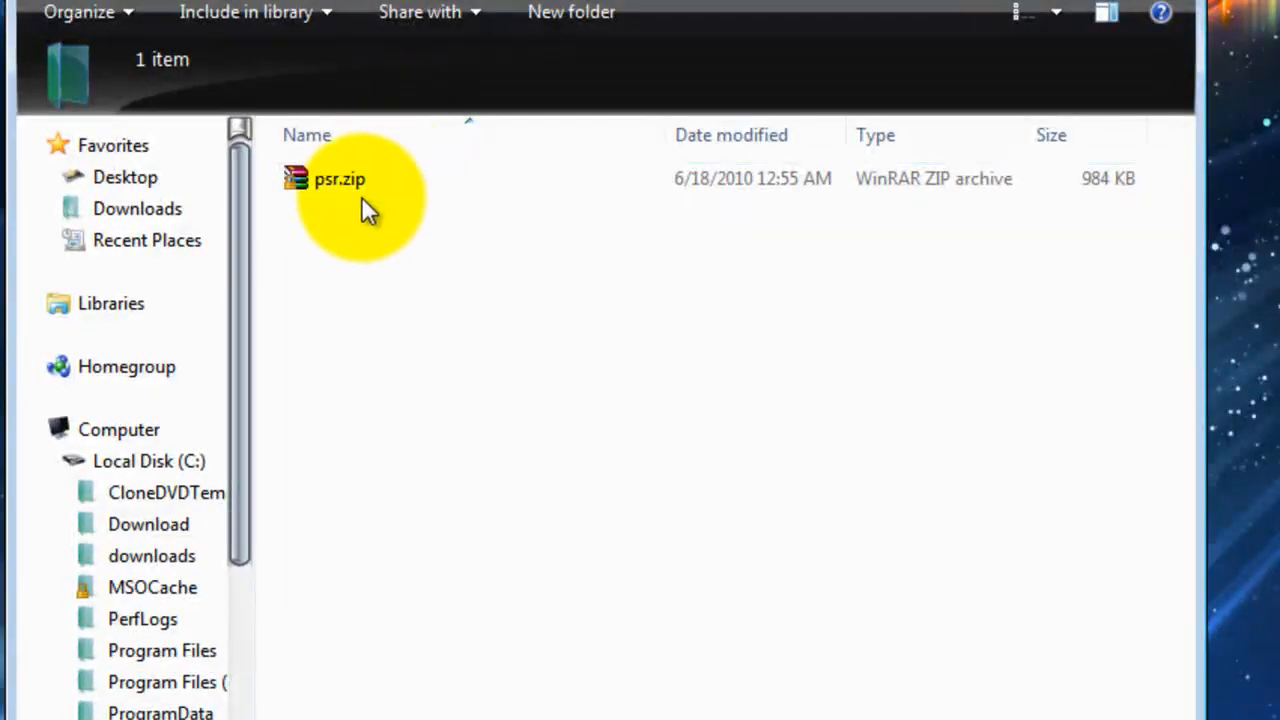
Select psr.zip in tmpDownload and bring up its extract actions.
click(340, 179)
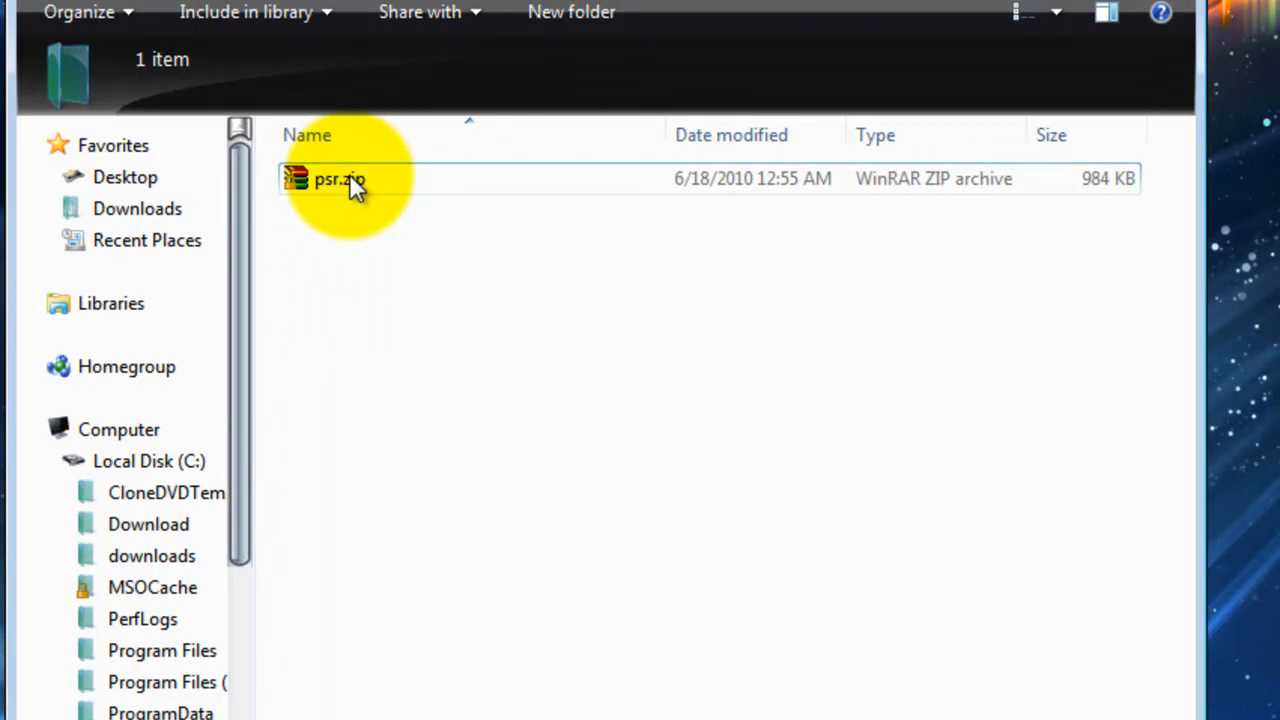
right_click(340, 178)
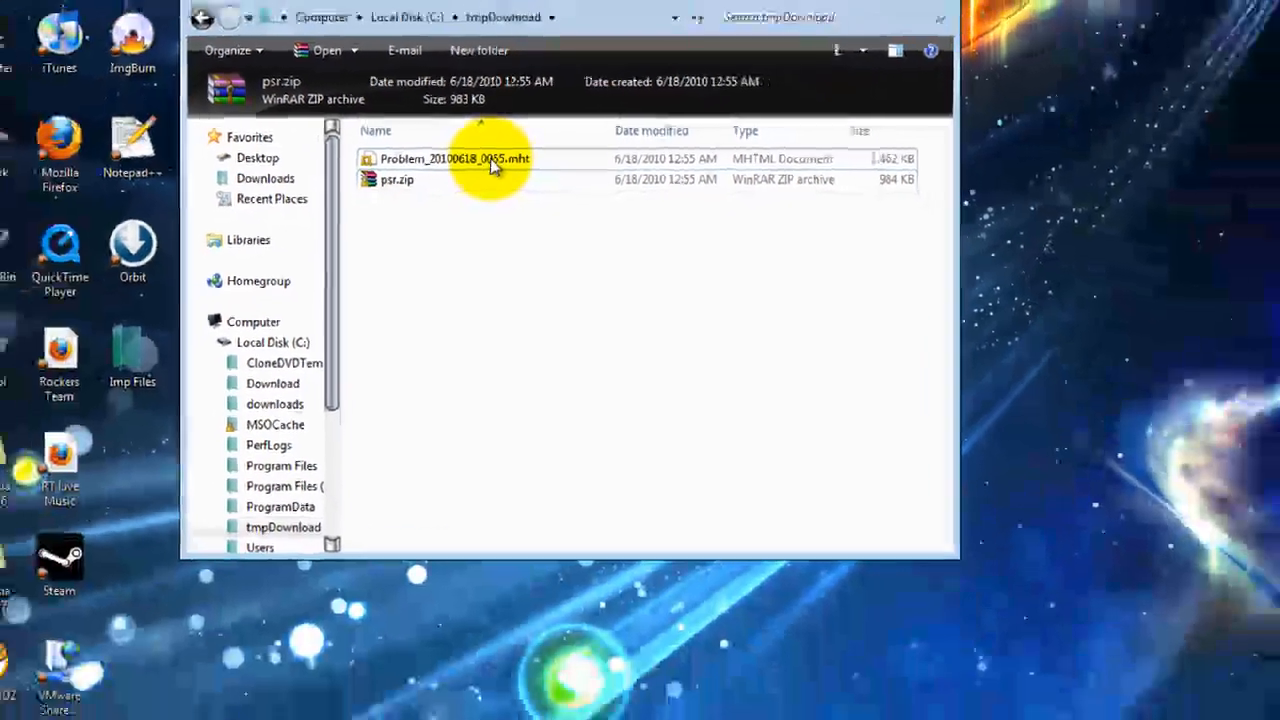
Open the Problem_20100618_0055.mht report and scroll down to Additional Details.
double_click(454, 158)
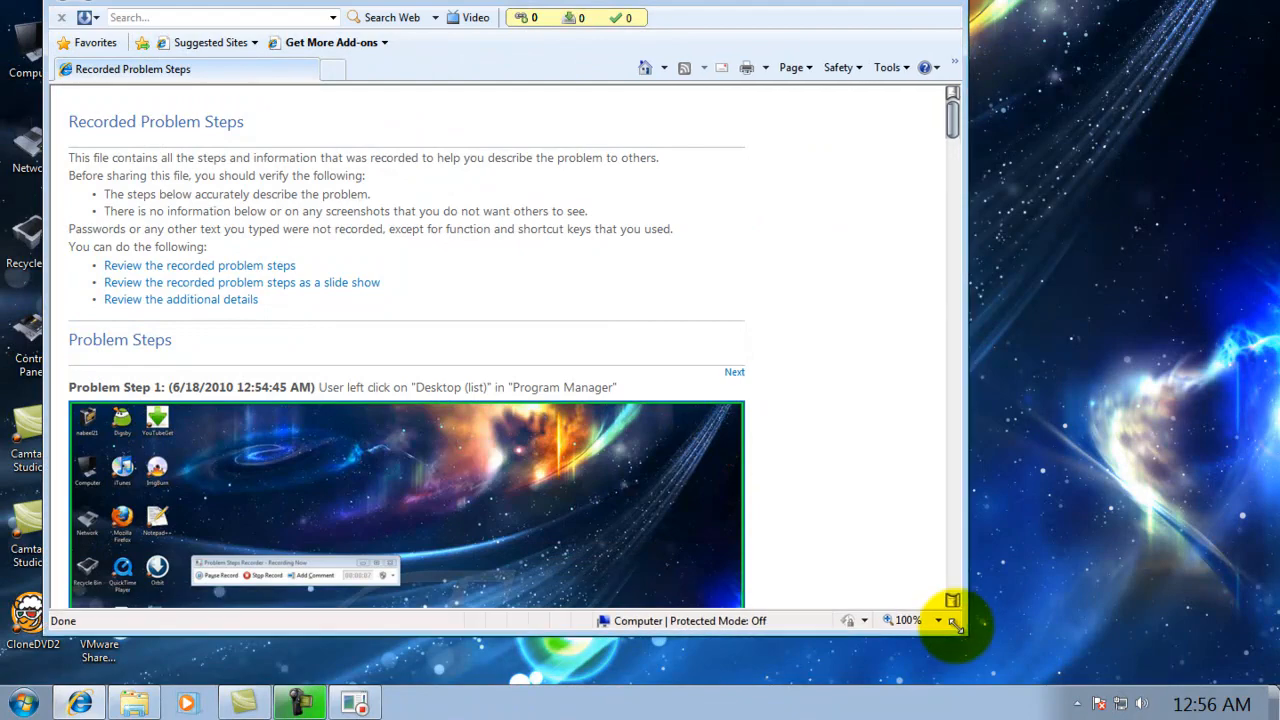
scroll(down, 3)
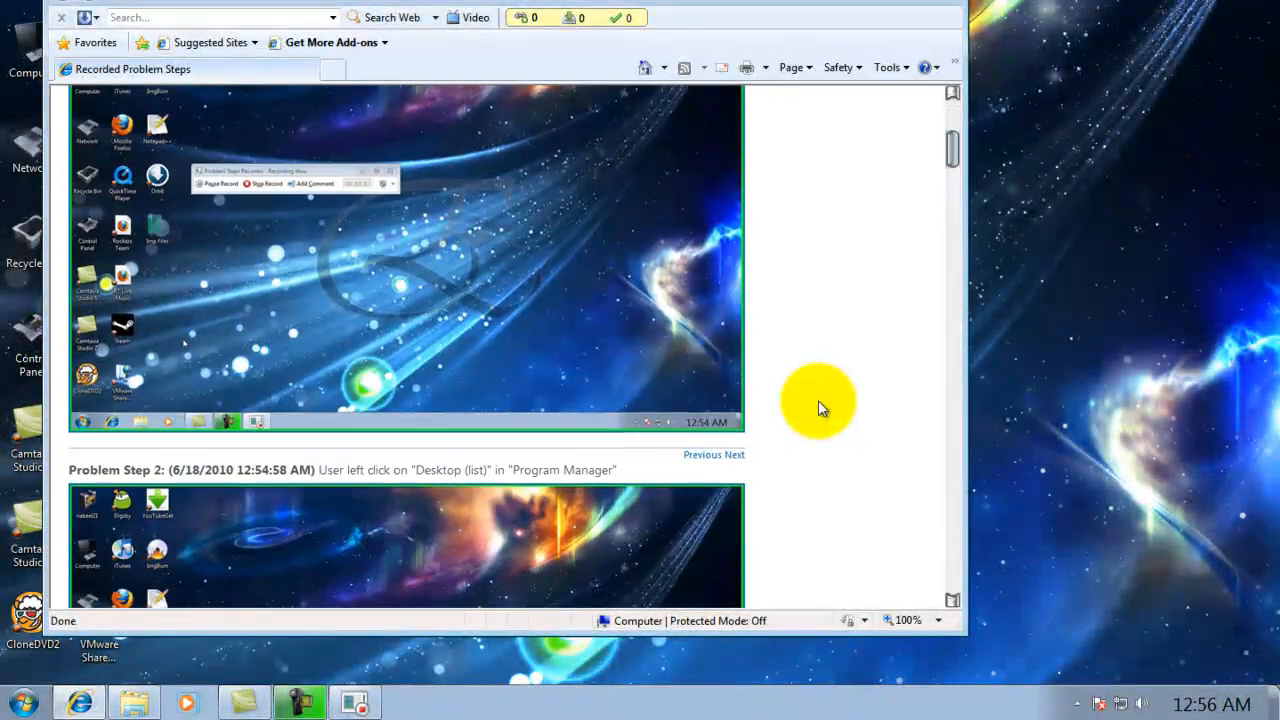
scroll(down, 3)
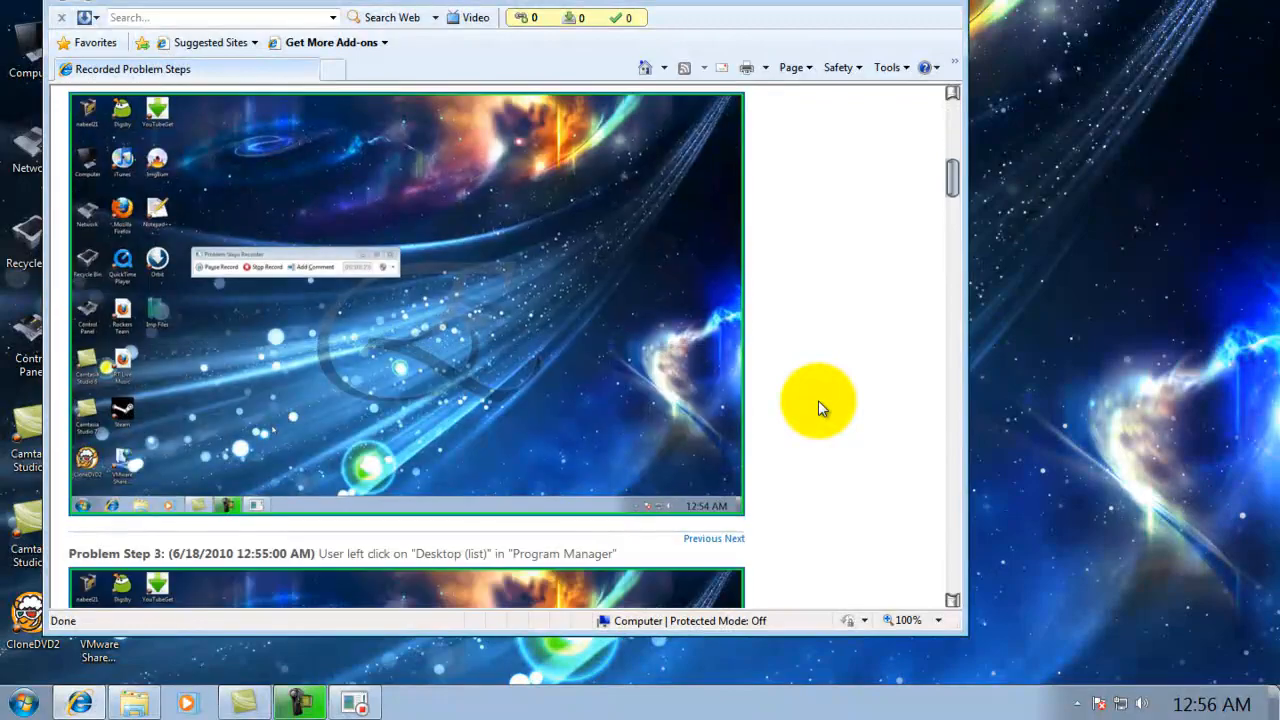
scroll(down, 3)
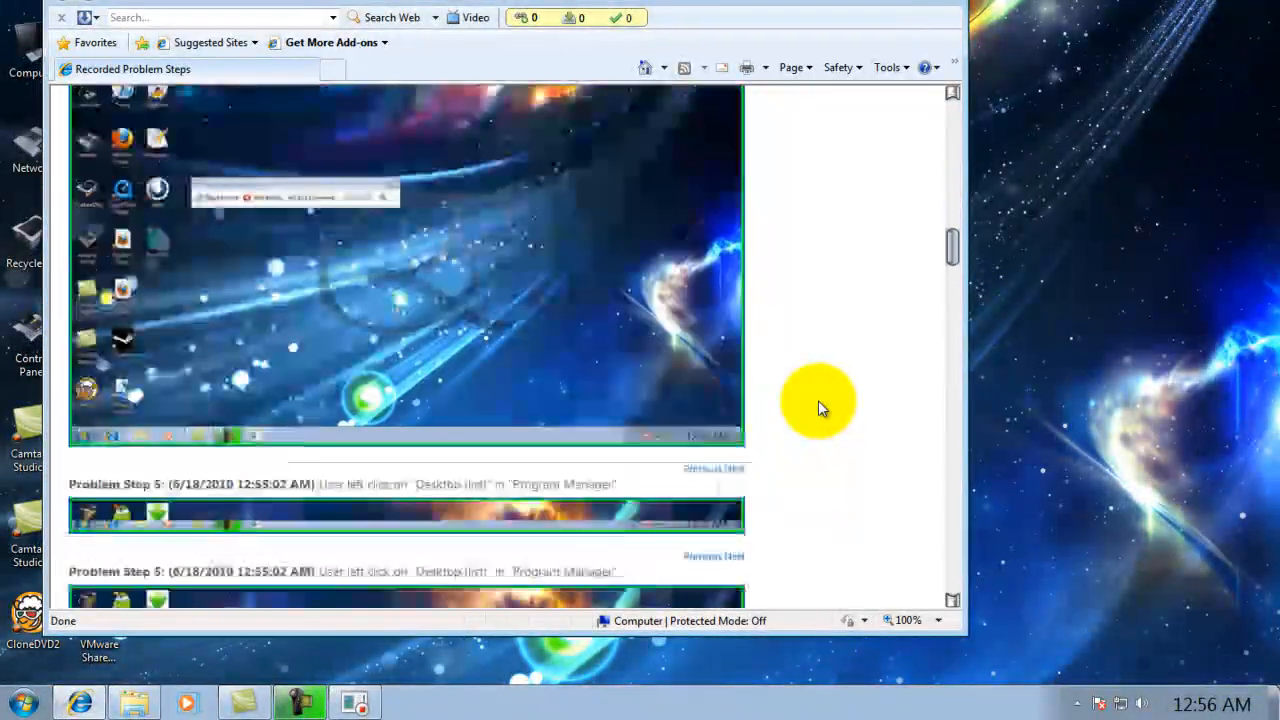
scroll(down, 3)
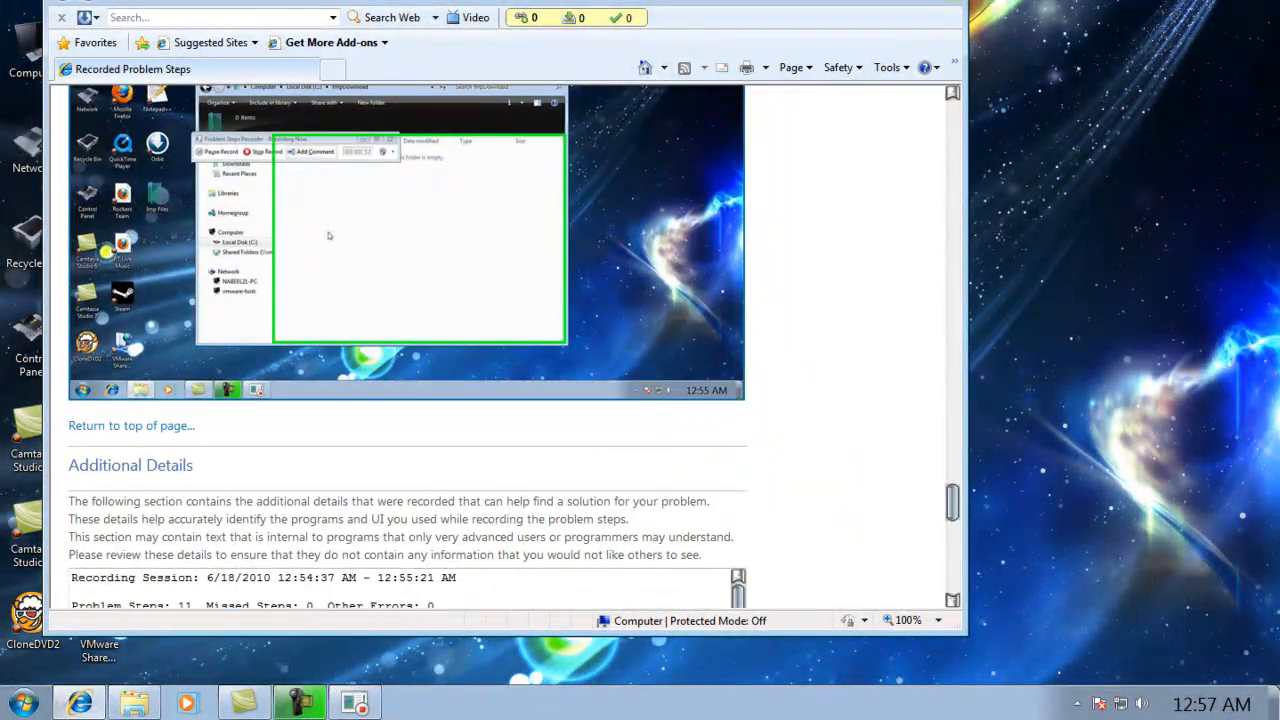